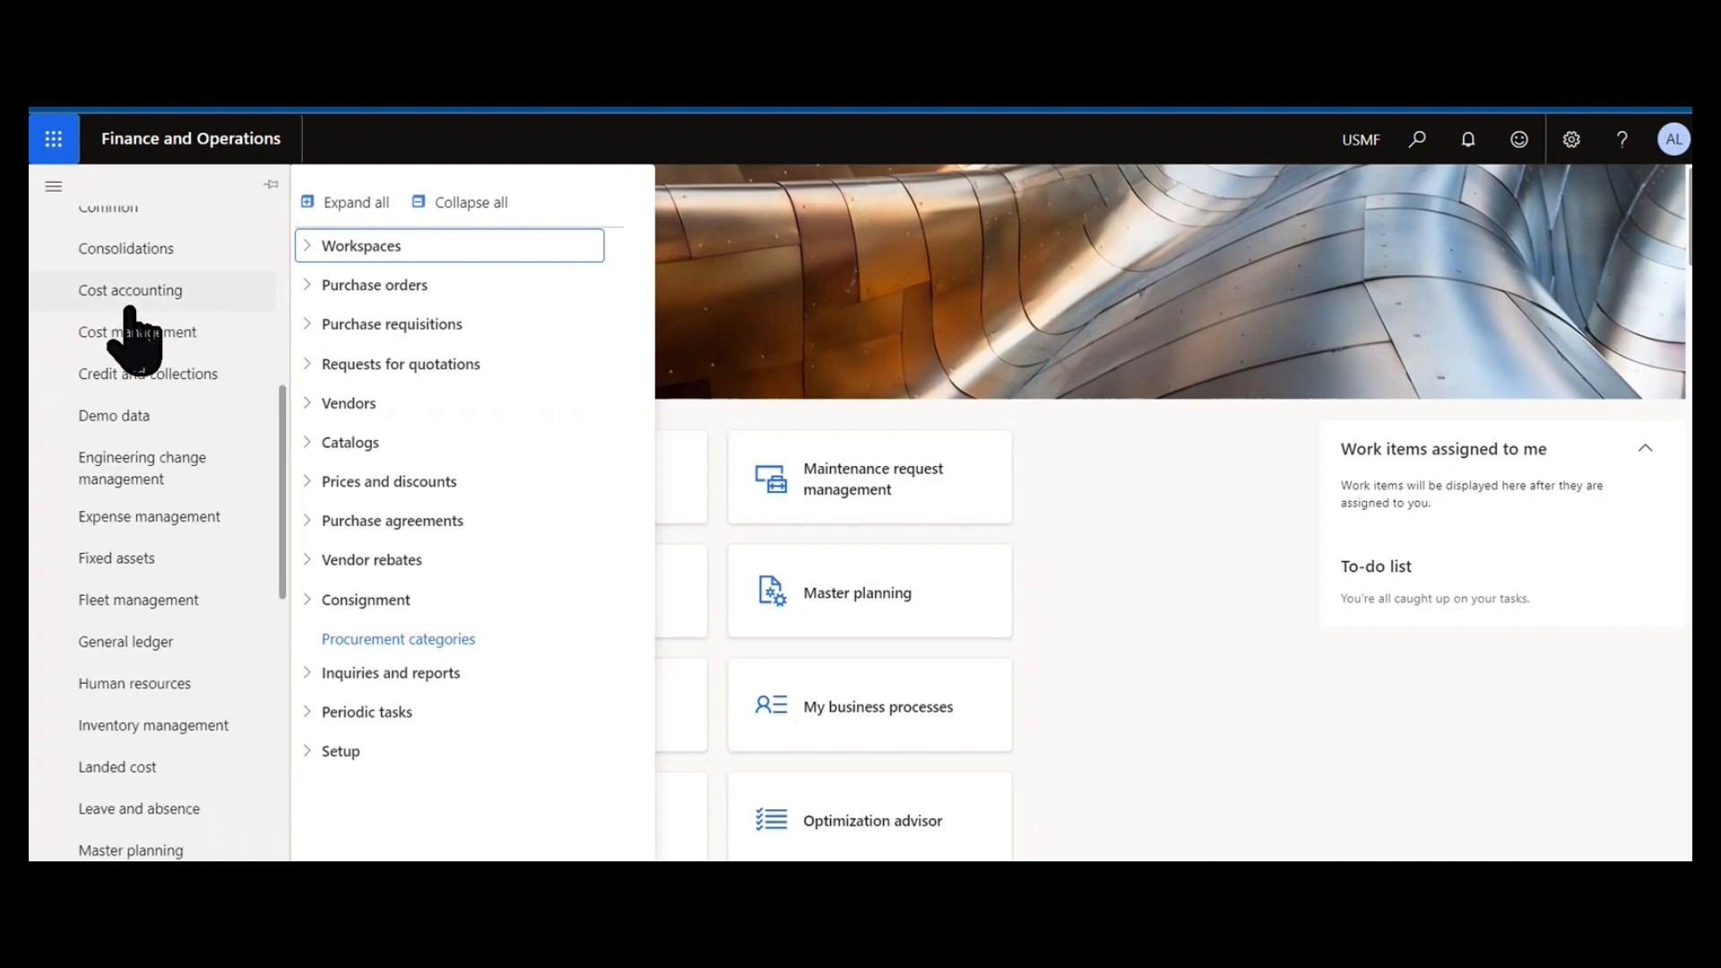
Step: Show the Product information management areas, then the Master planning areas with its groups
{"action": "left_click", "coordinate": [145, 631]}
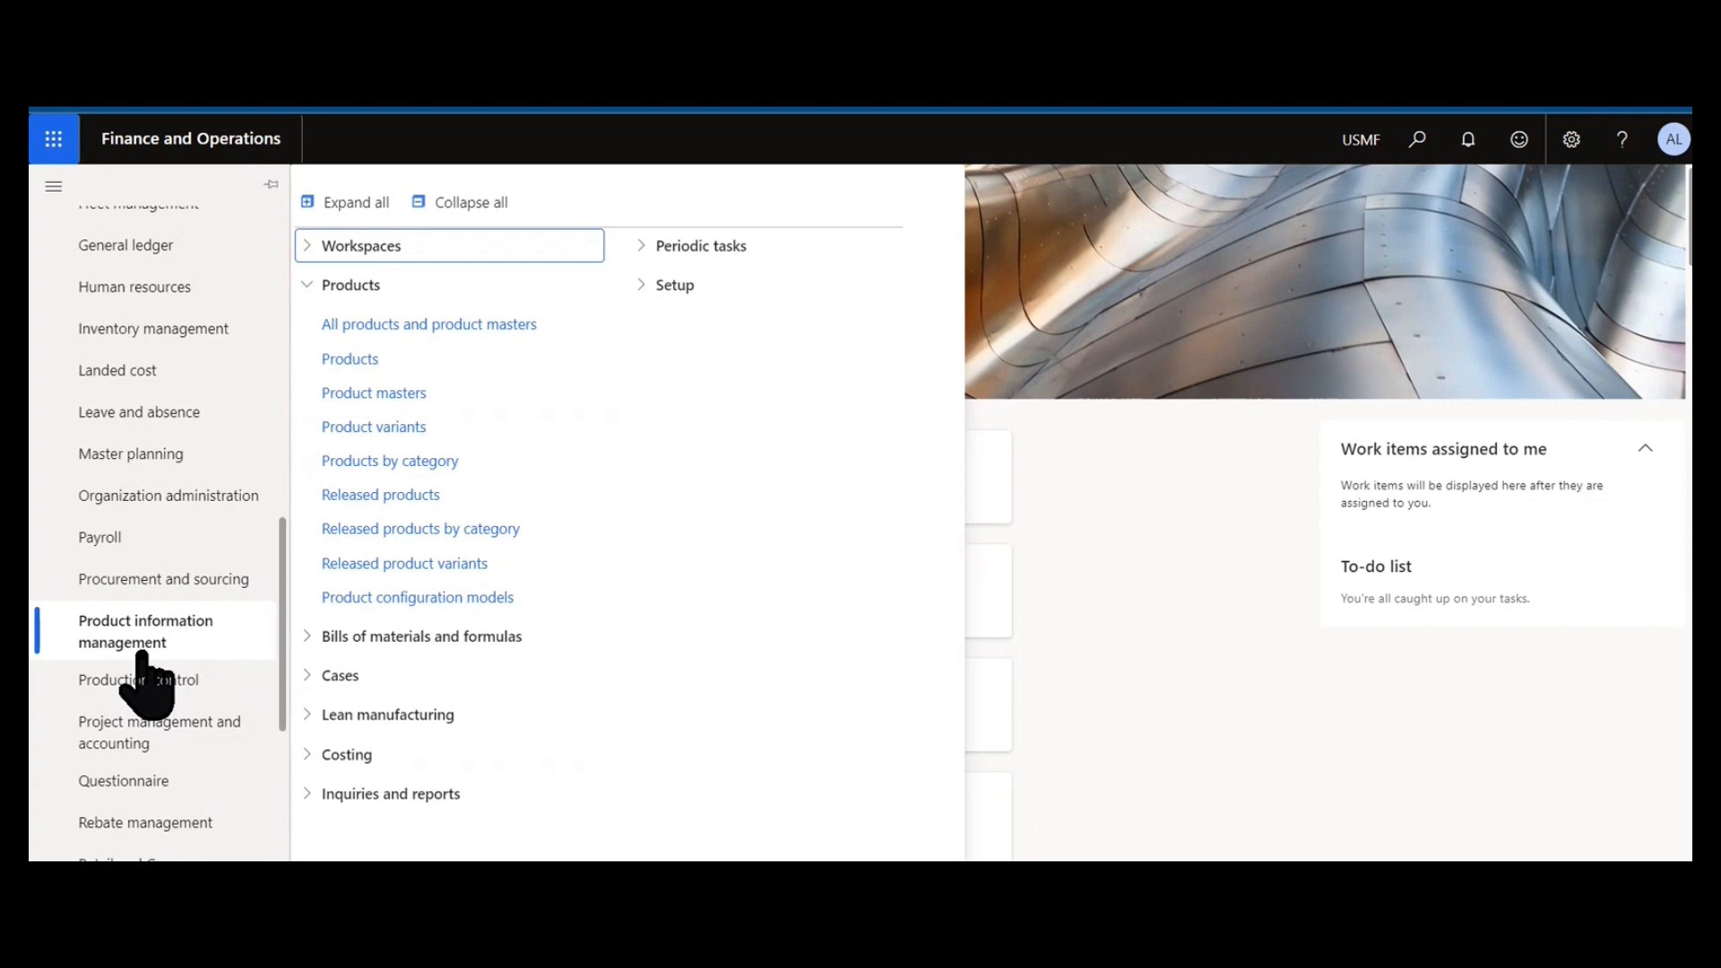
{"action": "left_click", "coordinate": [129, 454]}
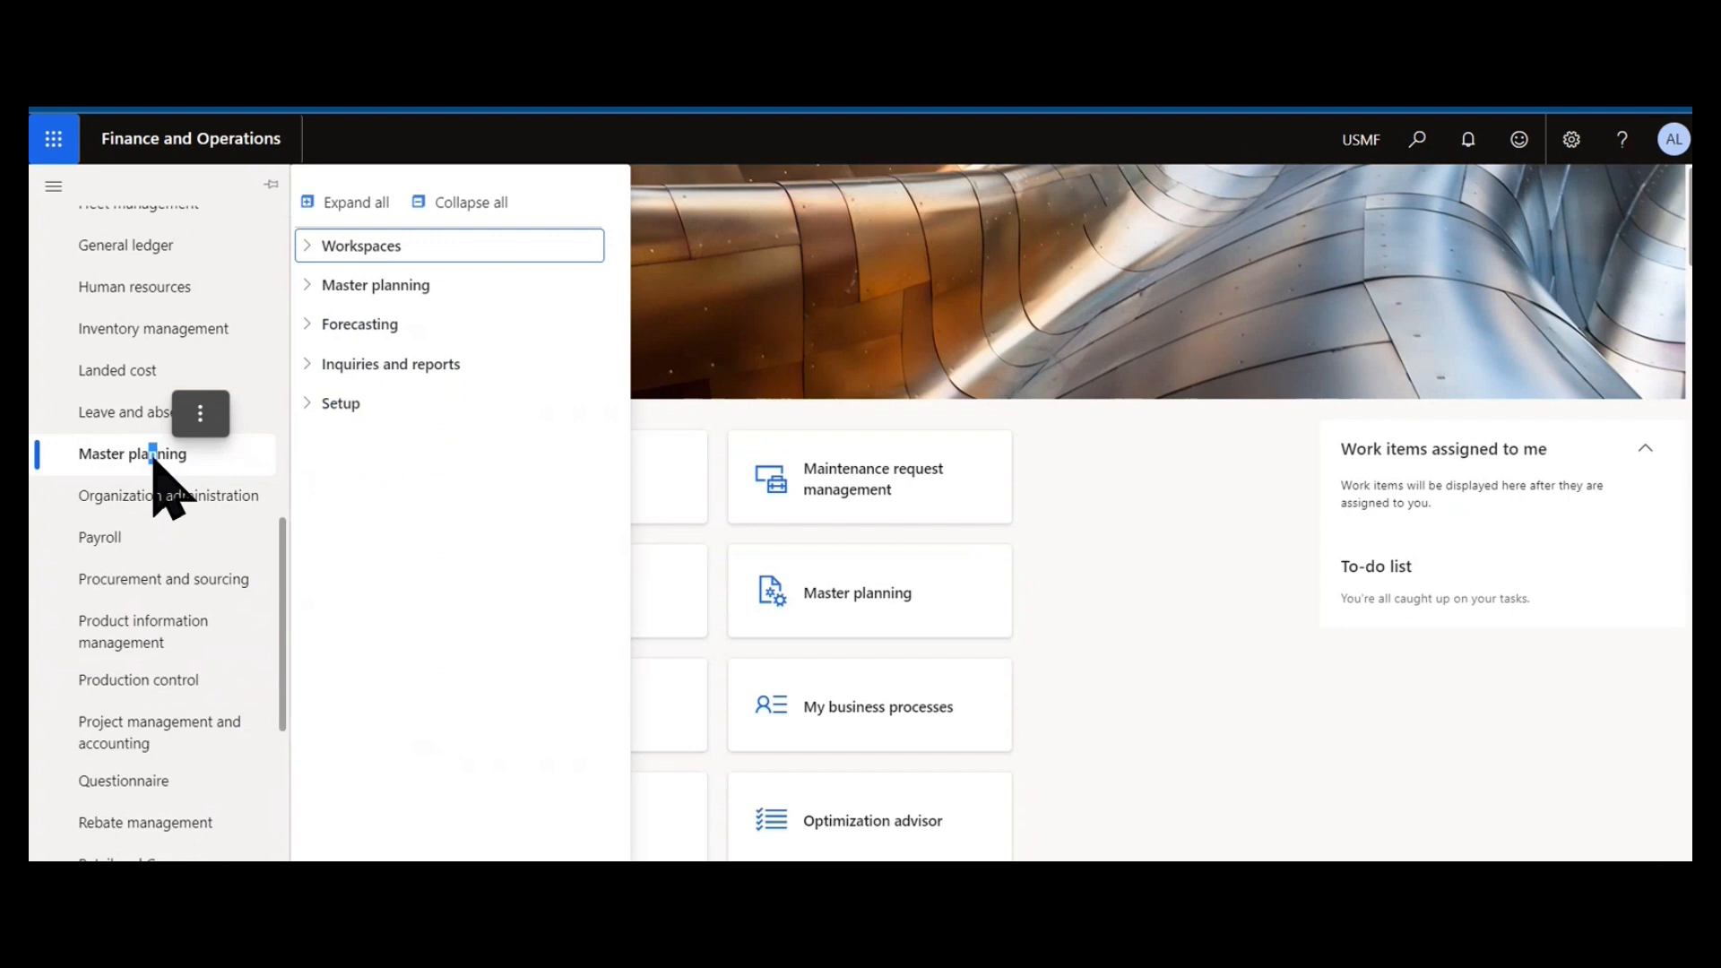
{"action": "scroll", "scroll_direction": "down", "scroll_amount": 3}
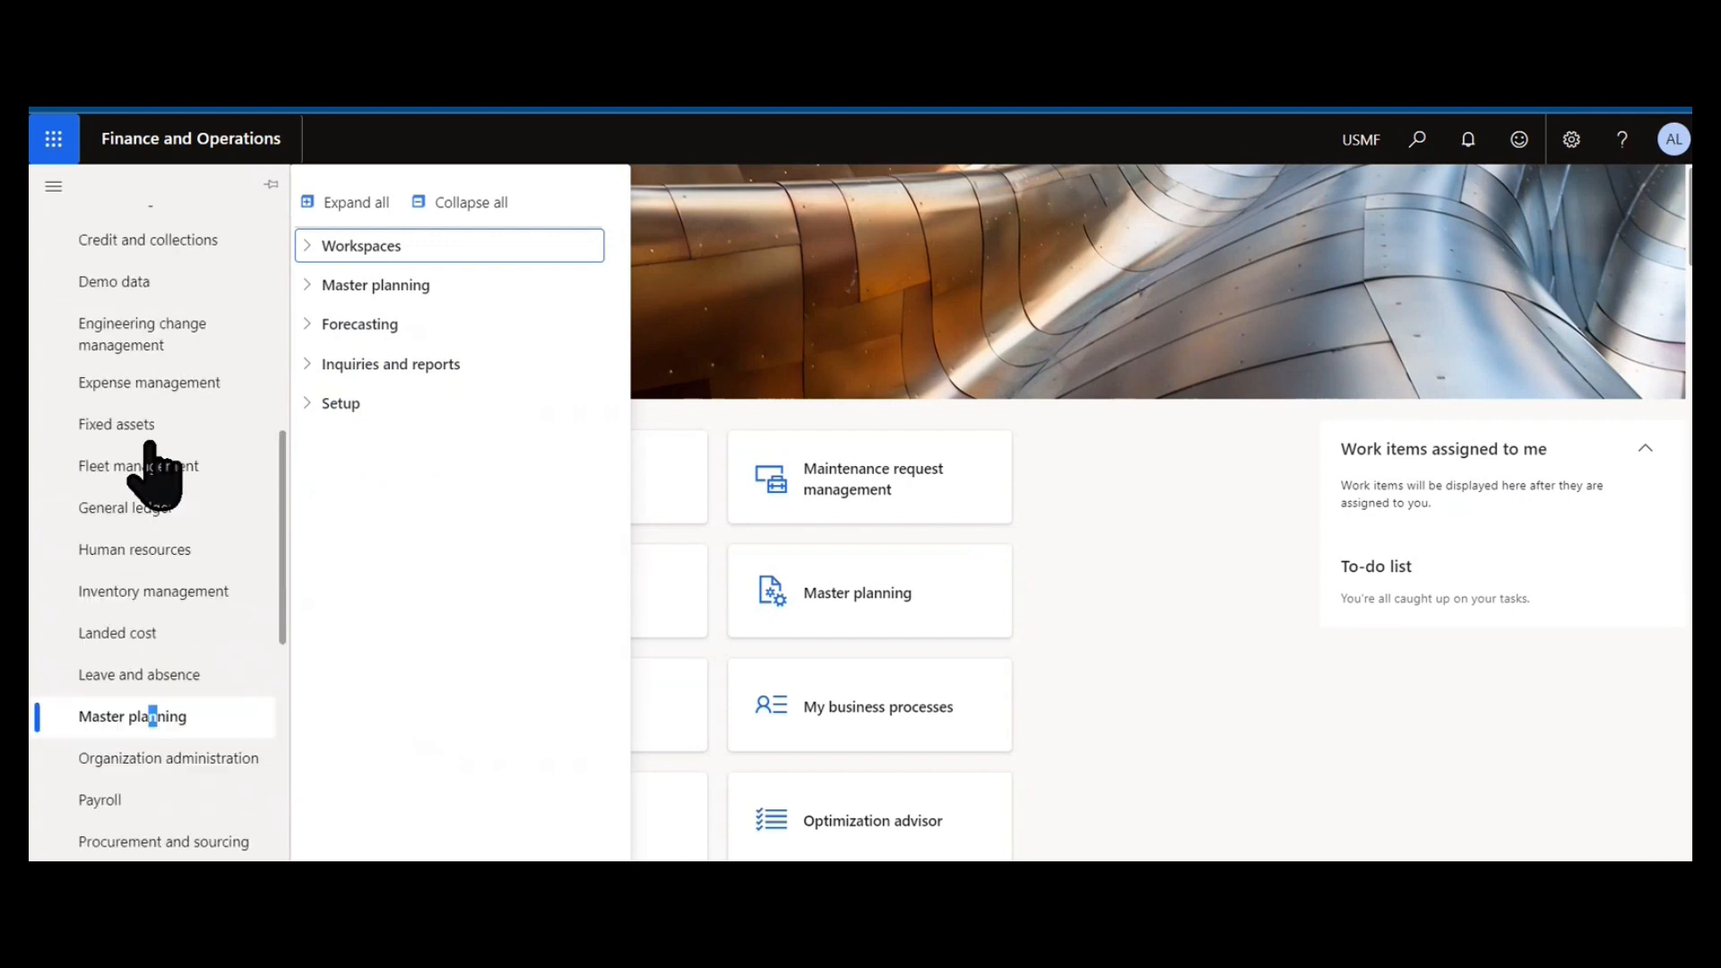
Step: From the Procurement and sourcing areas, bring up the Purchase order preparation workspace
{"action": "left_click", "coordinate": [167, 448]}
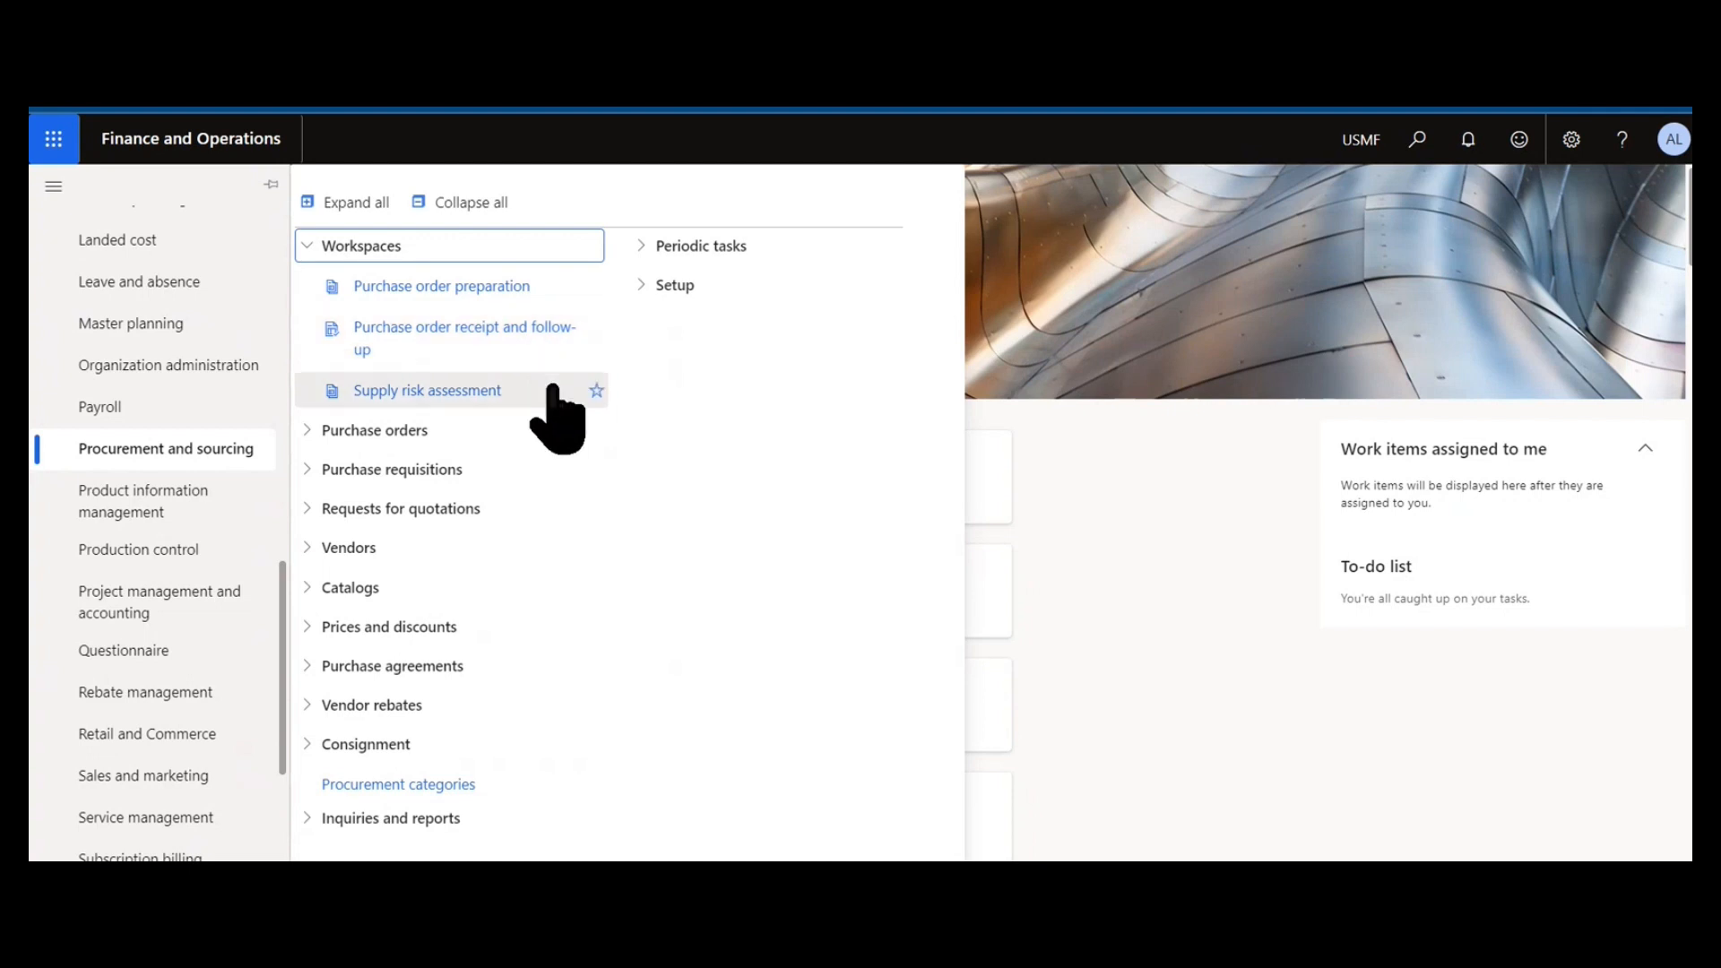
{"action": "left_click", "coordinate": [441, 285]}
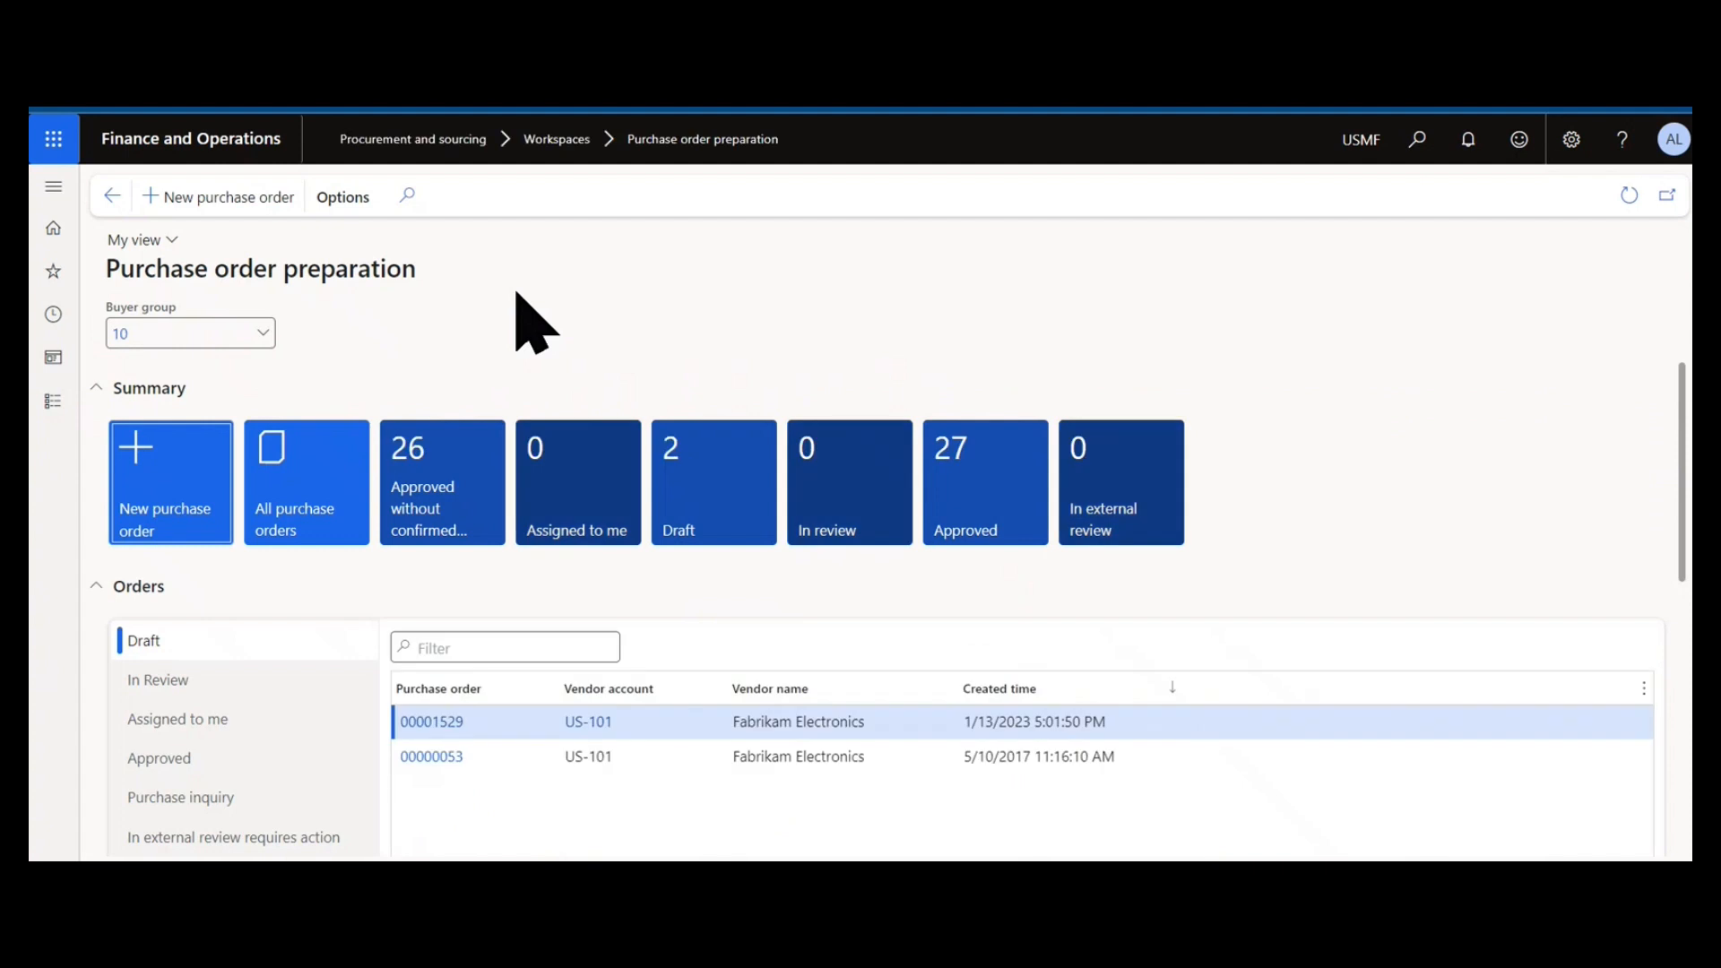
{"action": "mouse_move", "coordinate": [330, 615]}
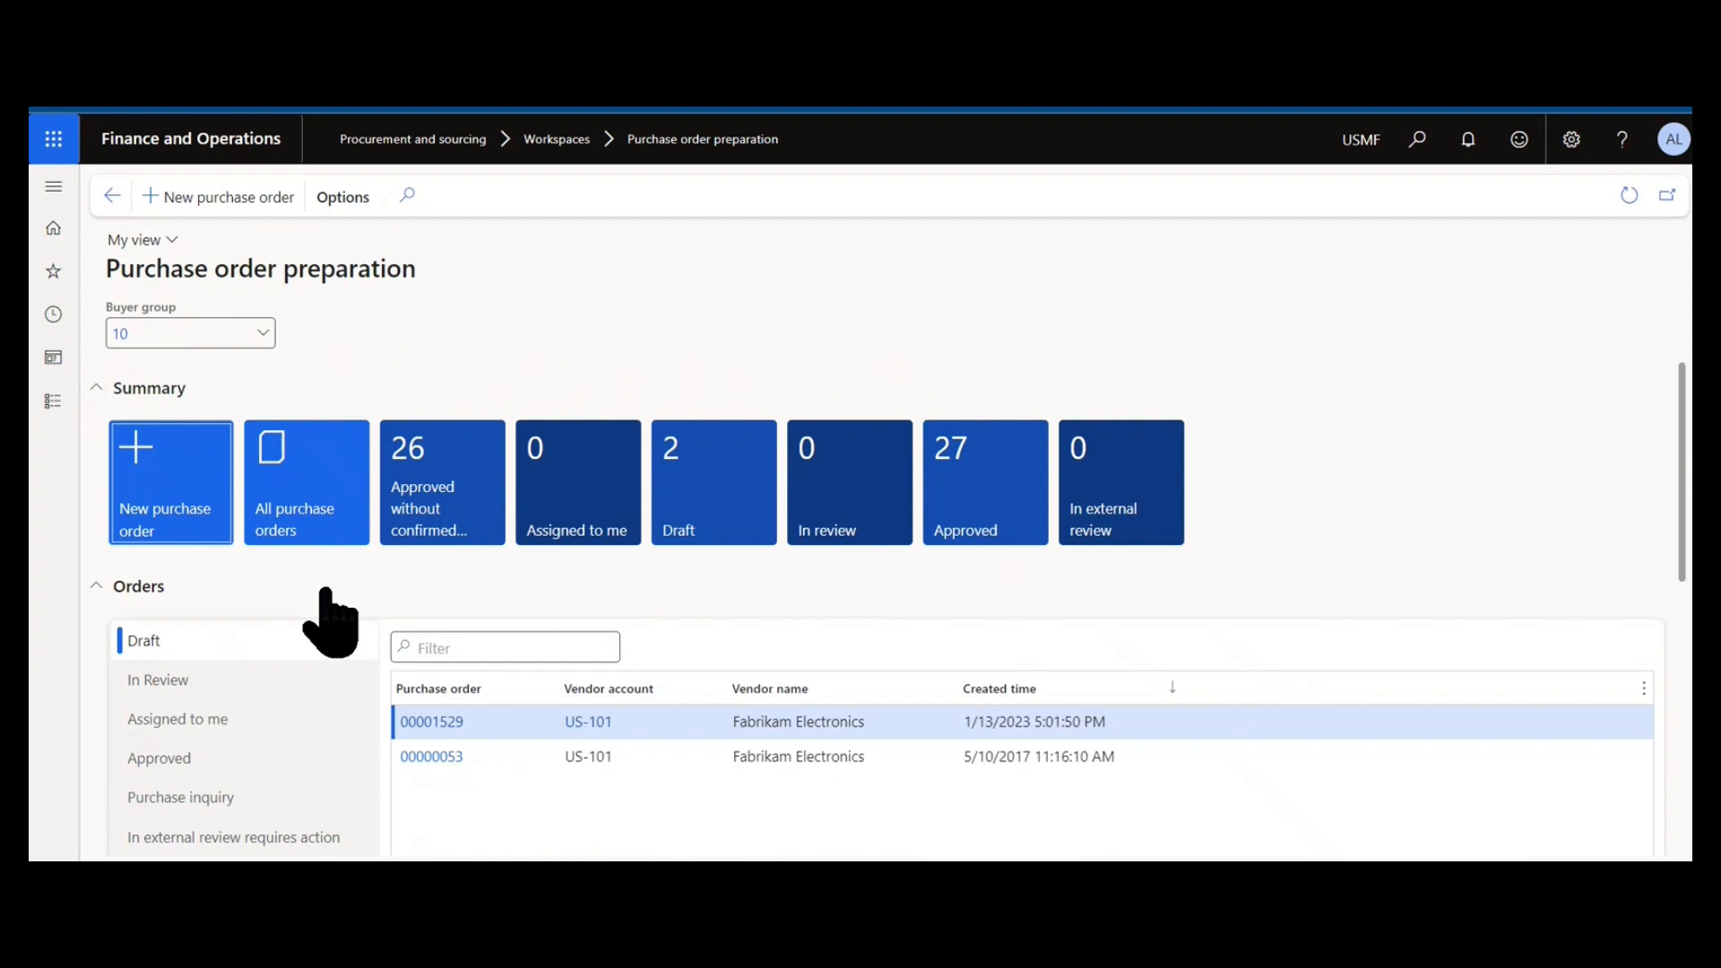
{"action": "left_click", "coordinate": [160, 757]}
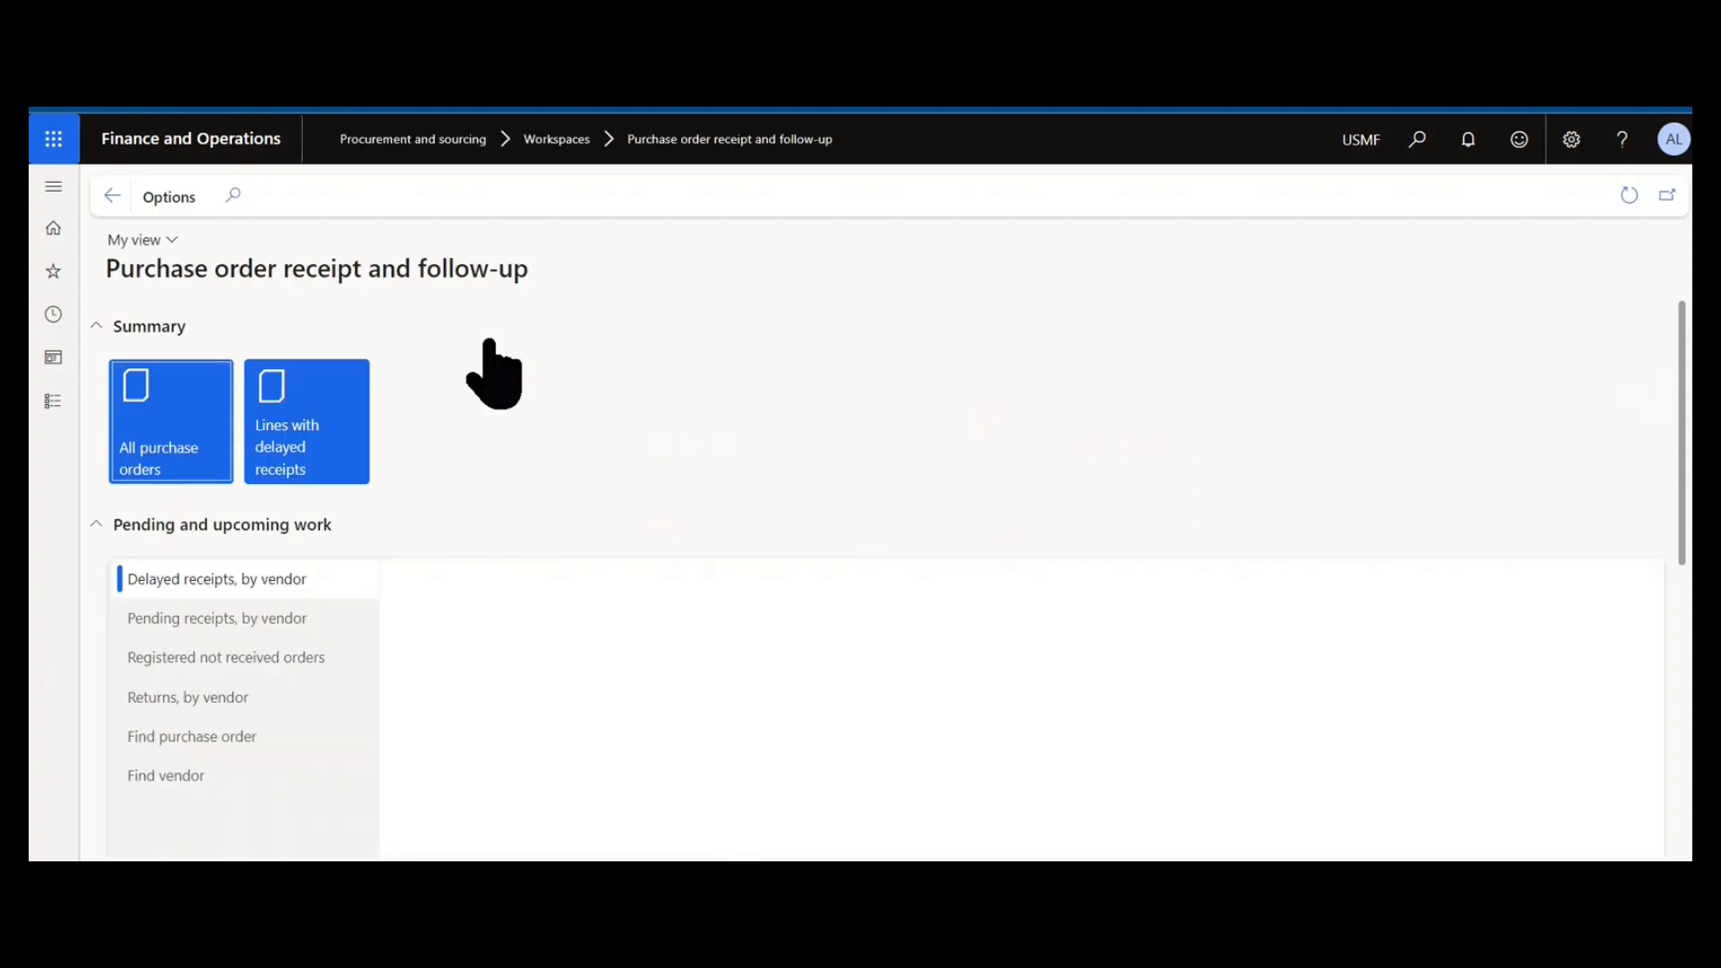
Step: Choose 'Registered not received orders' under Pending and upcoming work to list them by vendor
{"action": "left_click", "coordinate": [217, 579]}
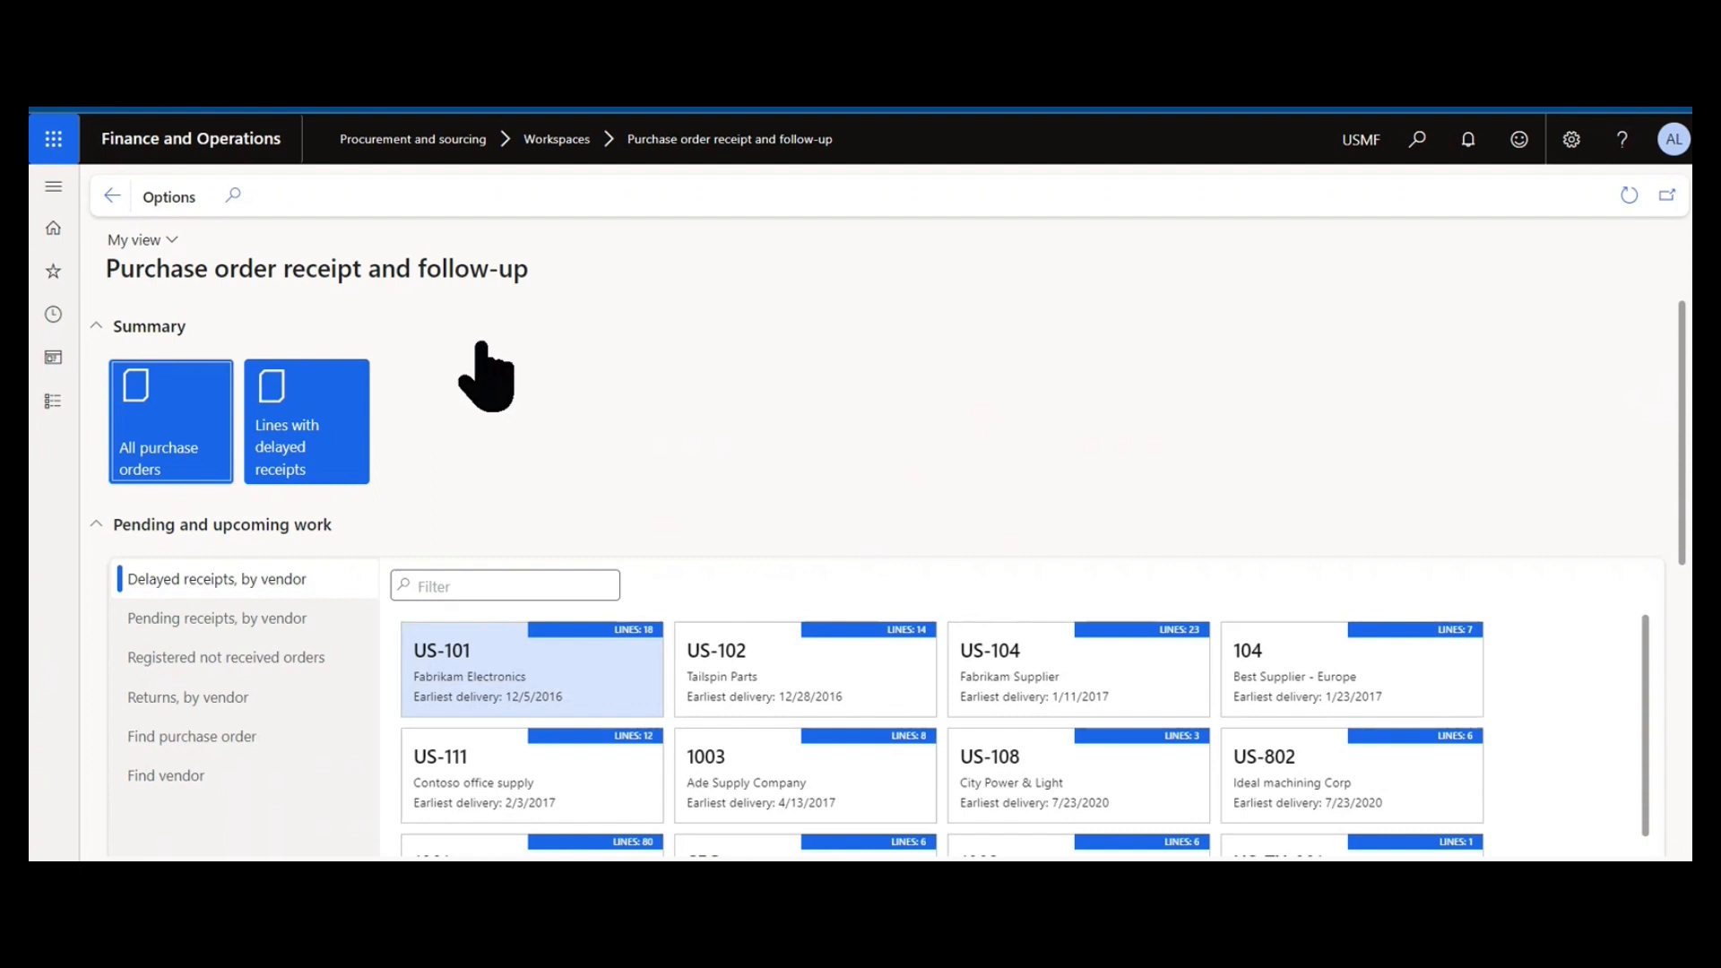
{"action": "left_click", "coordinate": [226, 656]}
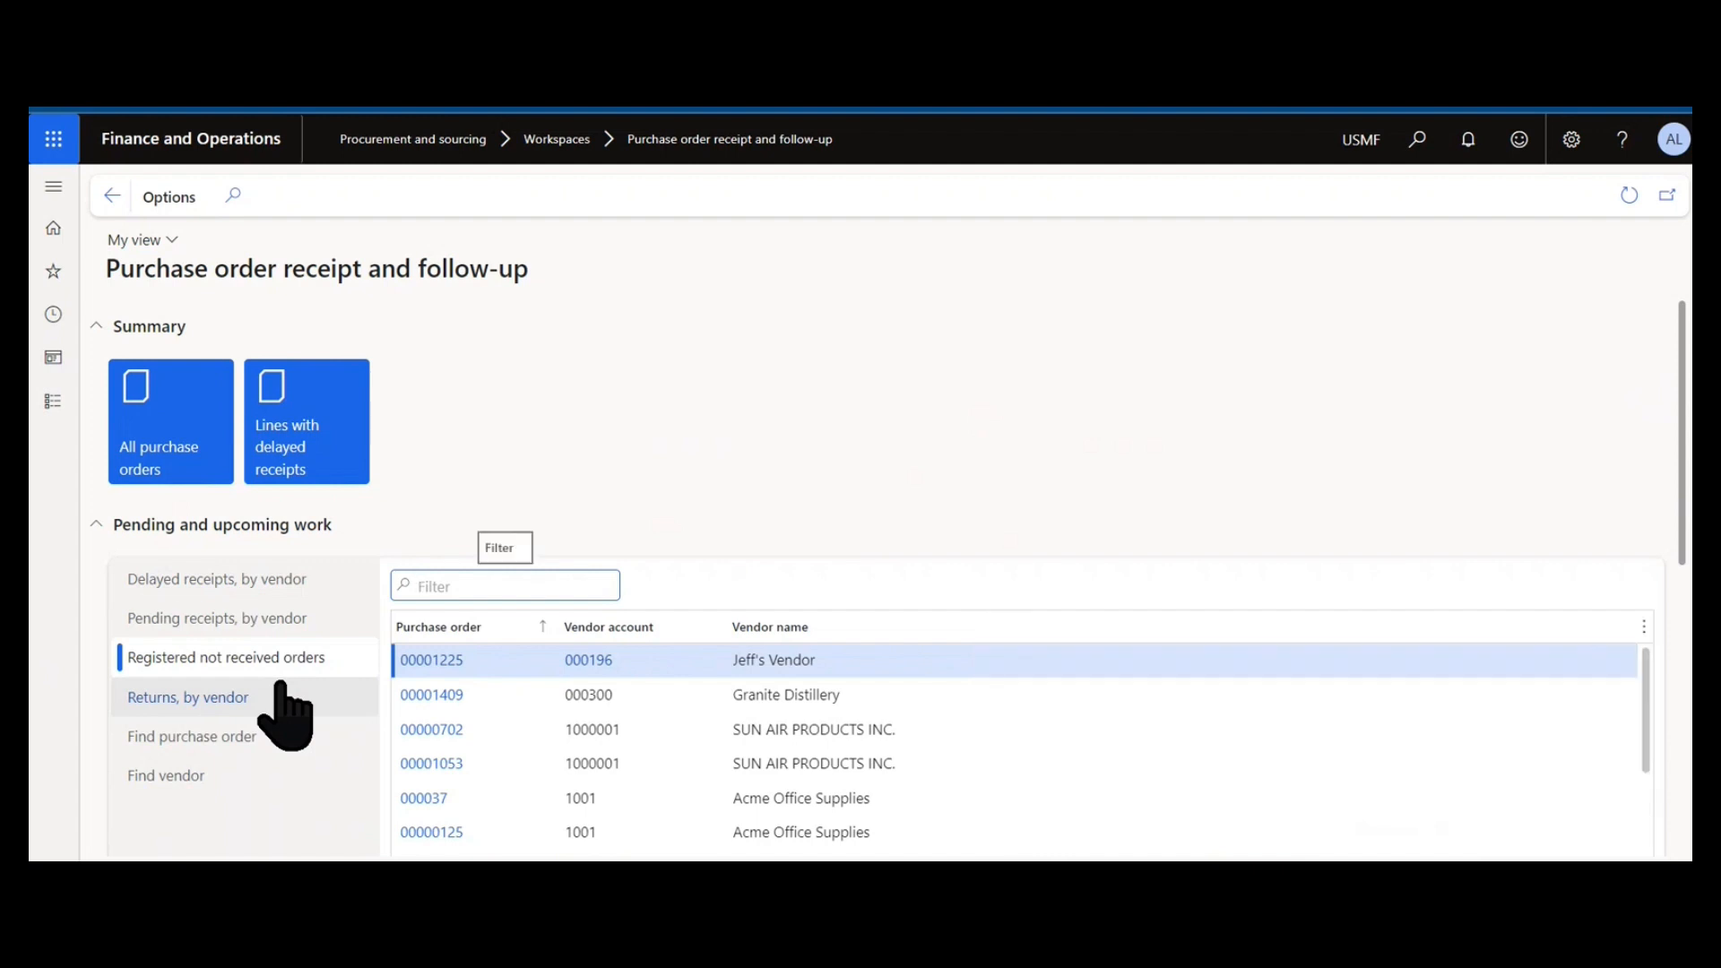
{"action": "left_click", "coordinate": [188, 697]}
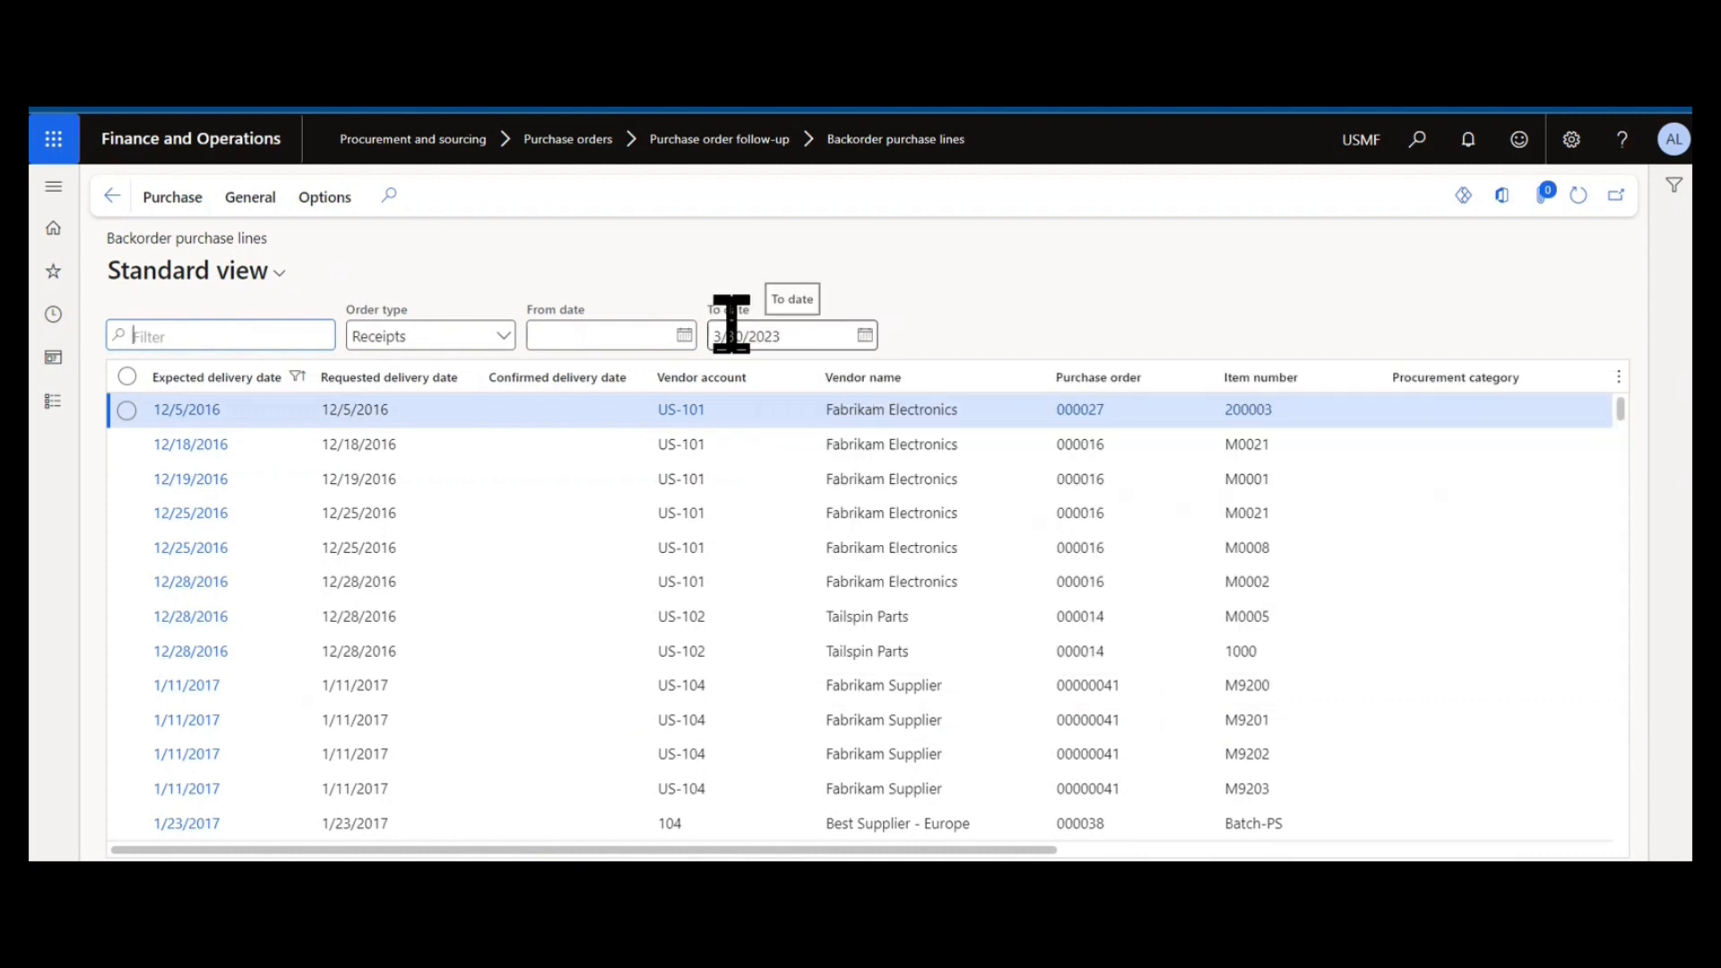
Step: Set the end of the delivery date range for the backorder purchase lines
{"action": "left_click", "coordinate": [52, 187]}
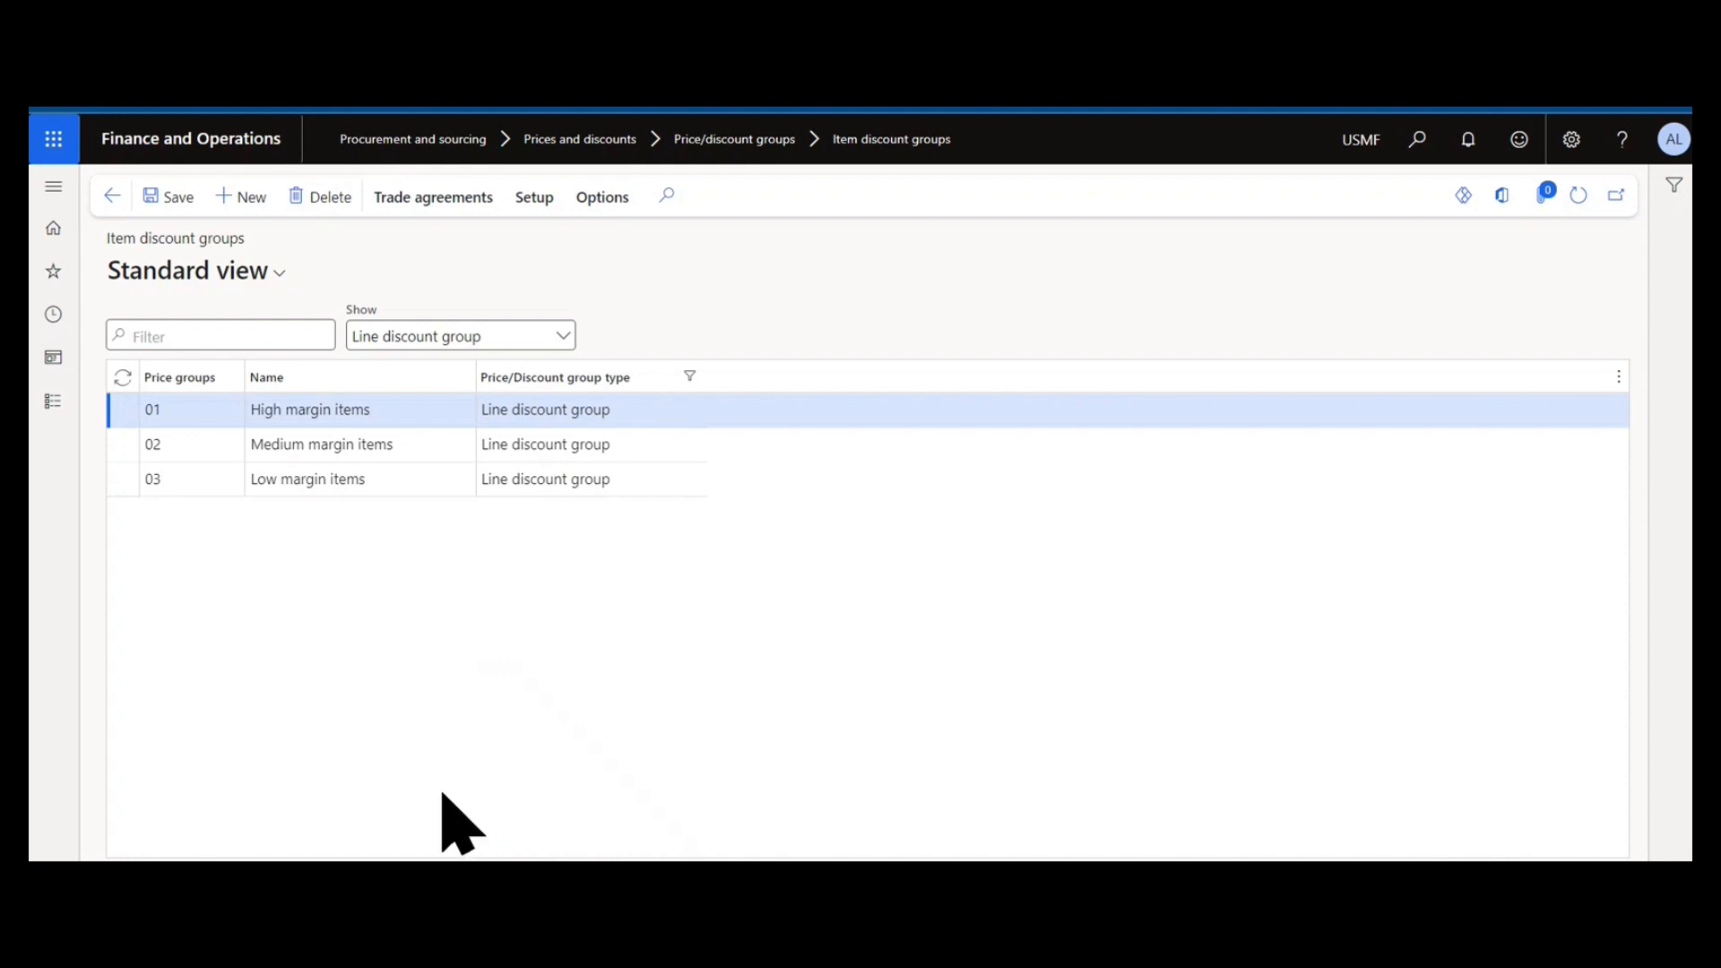
{"action": "left_click", "coordinate": [52, 185]}
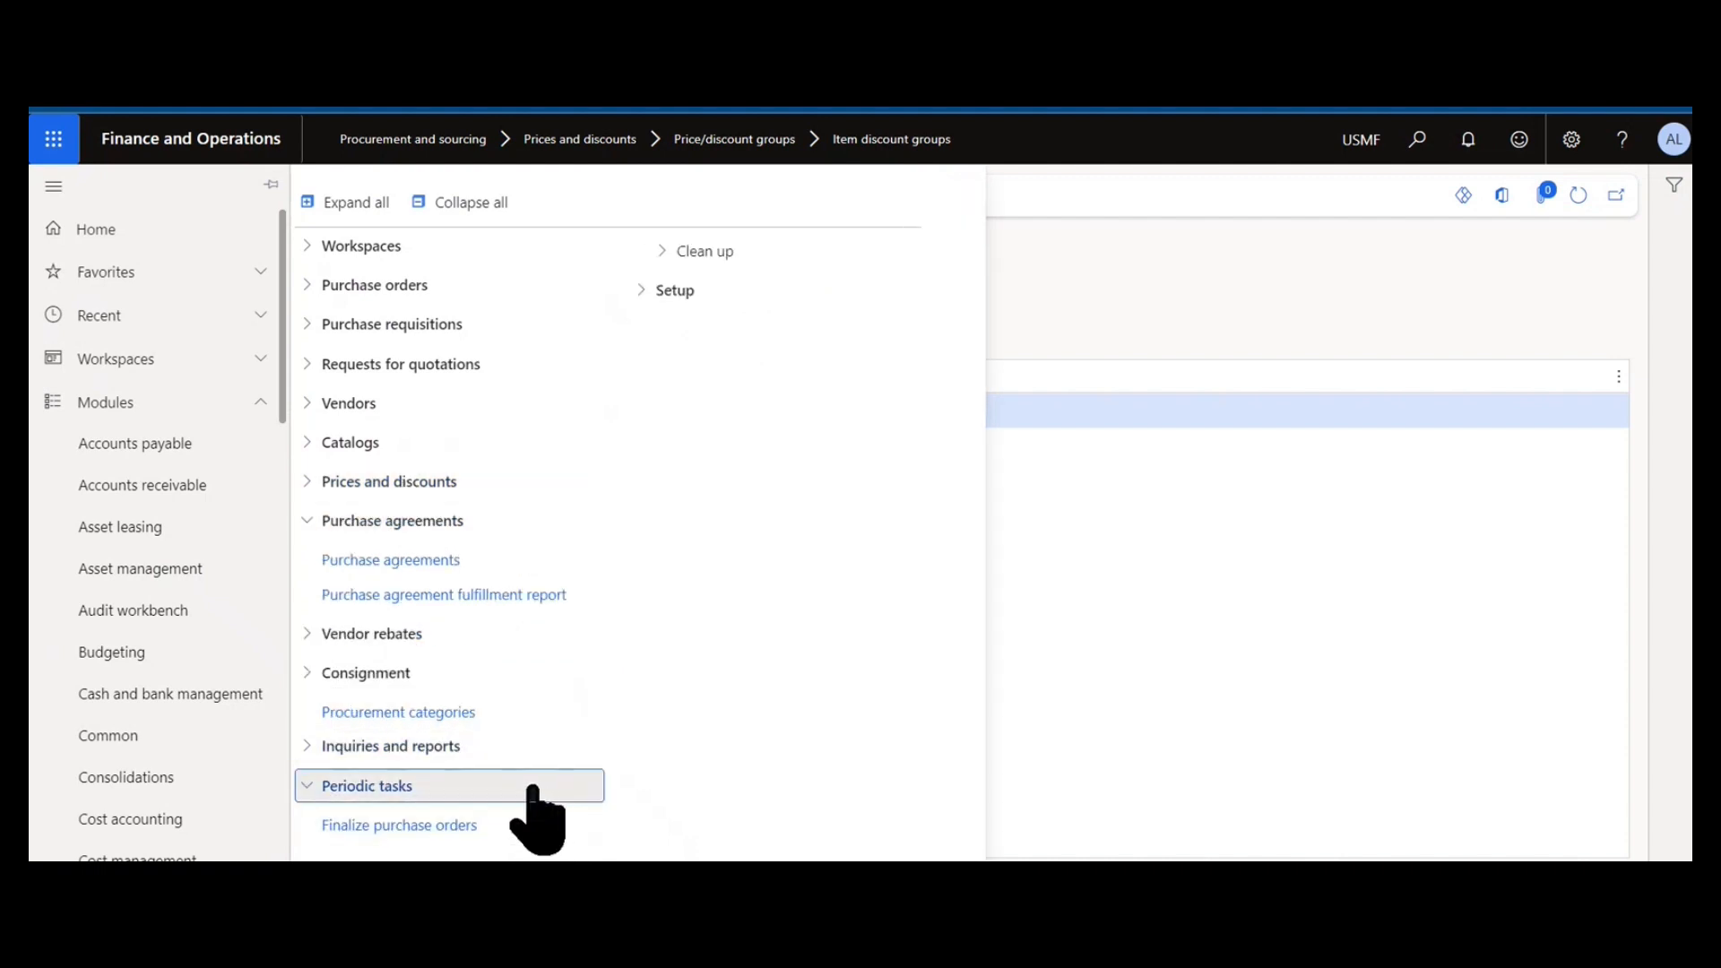
{"action": "left_click", "coordinate": [674, 290]}
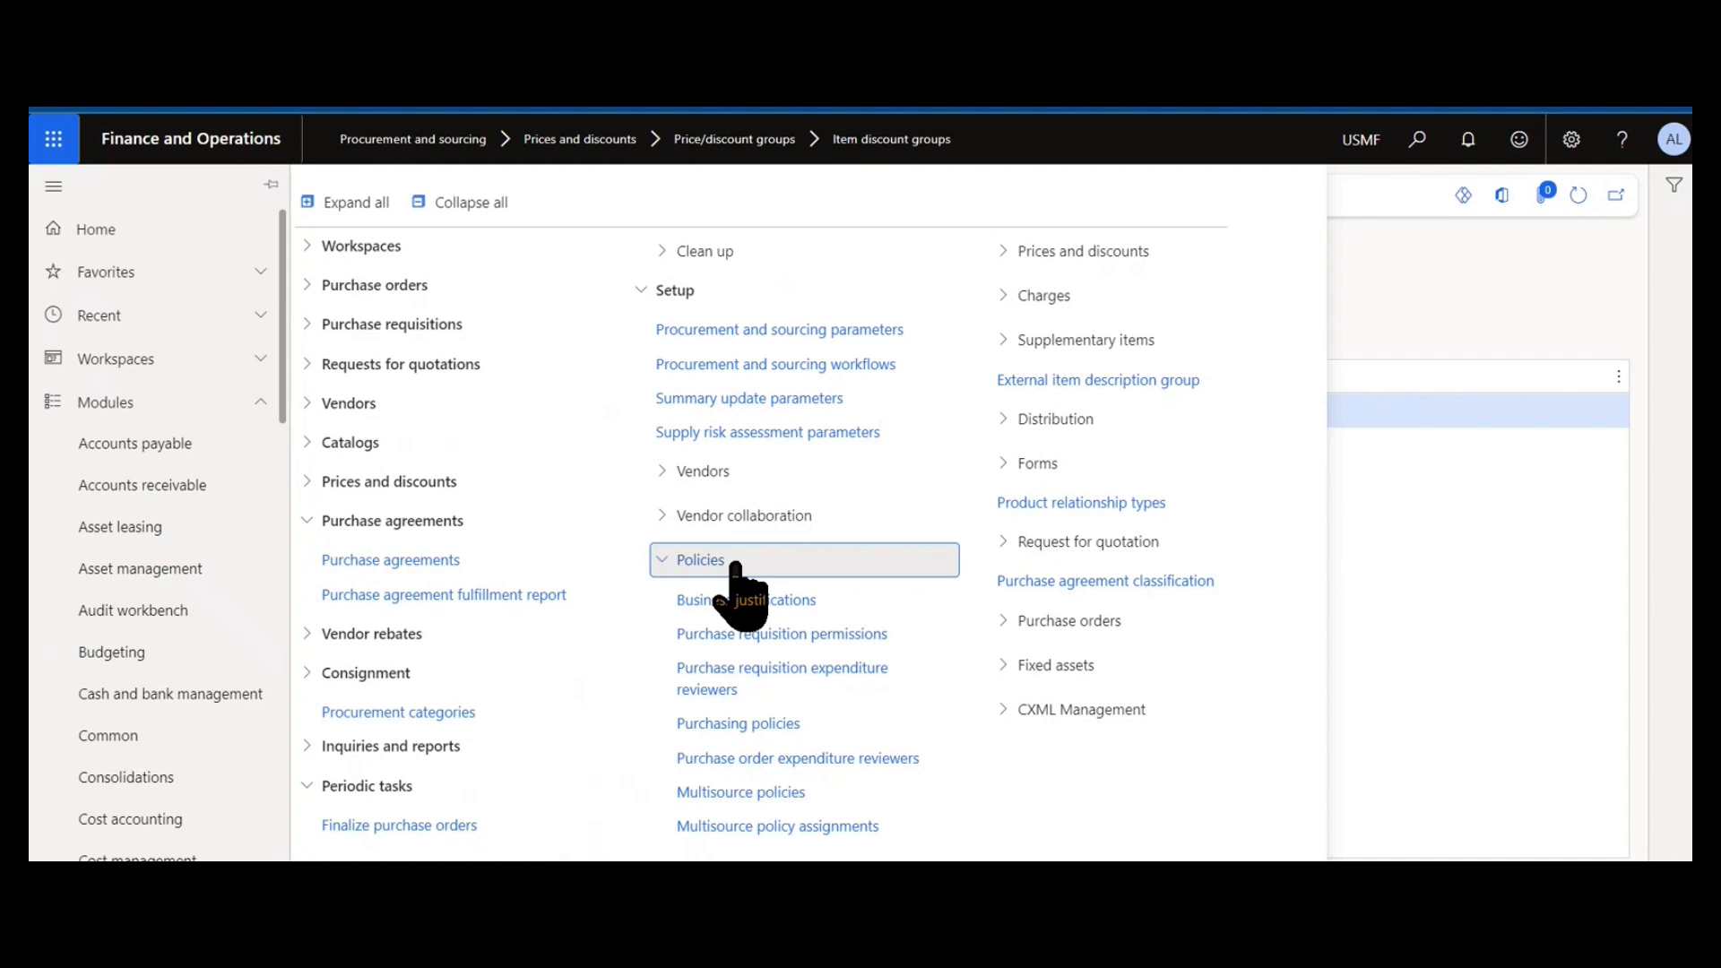